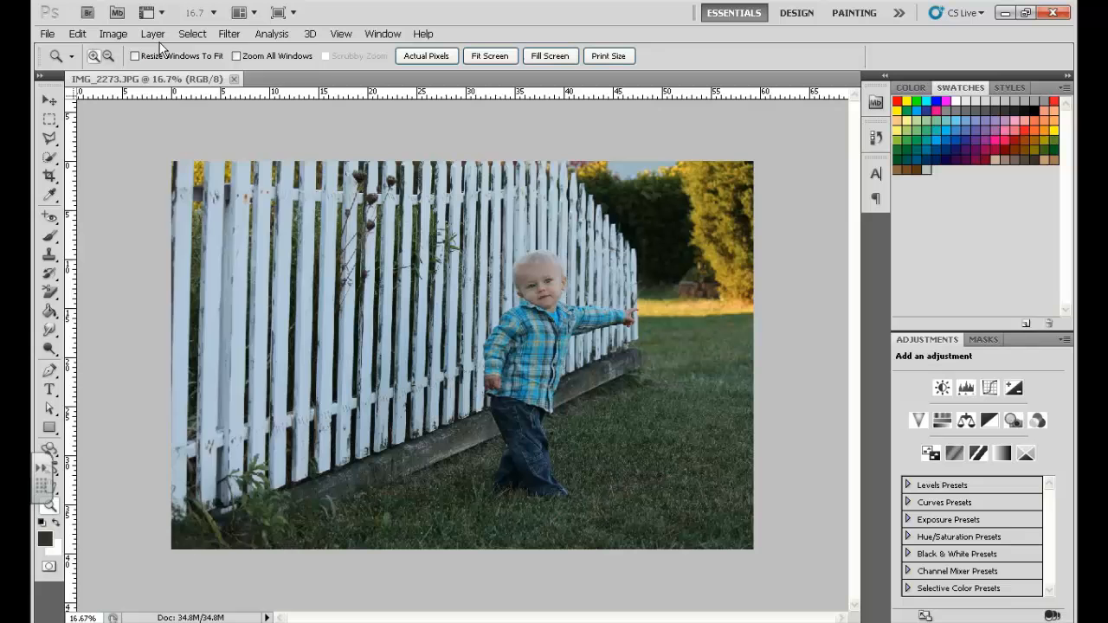
Add a new Curves adjustment layer from the Layer menu and name it 'Adjustment'
left_click(152, 34)
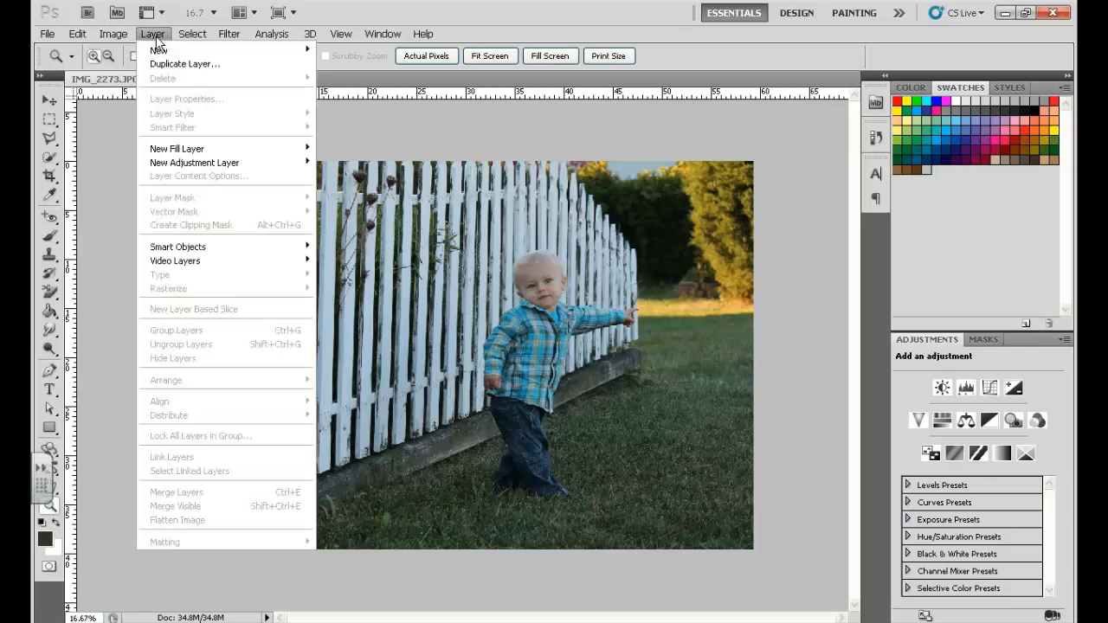
mouse_move(194, 163)
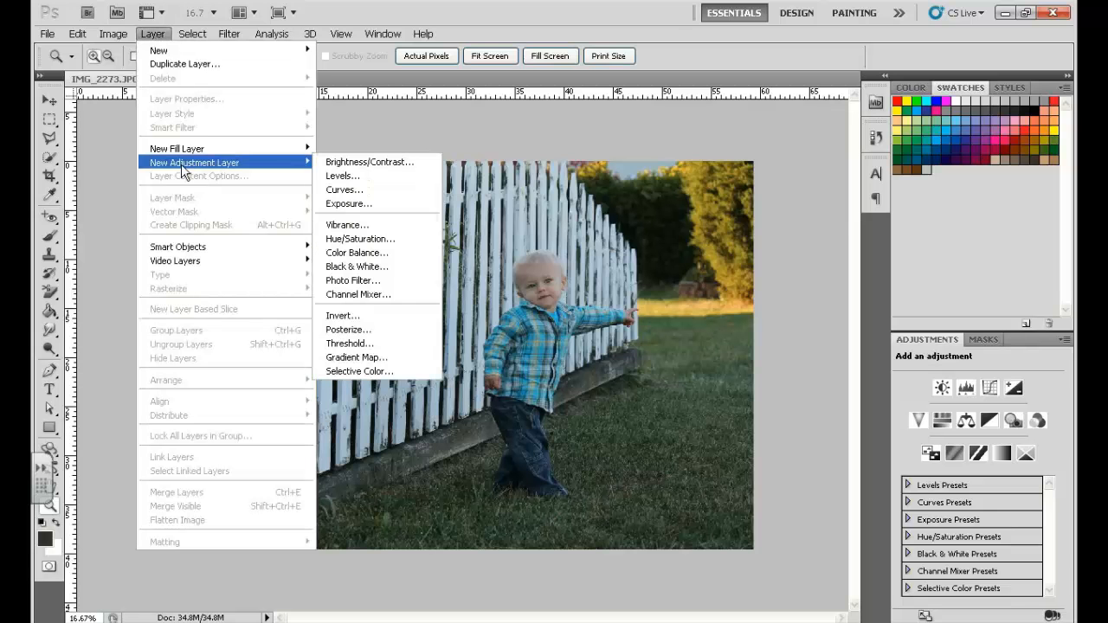
mouse_move(369, 190)
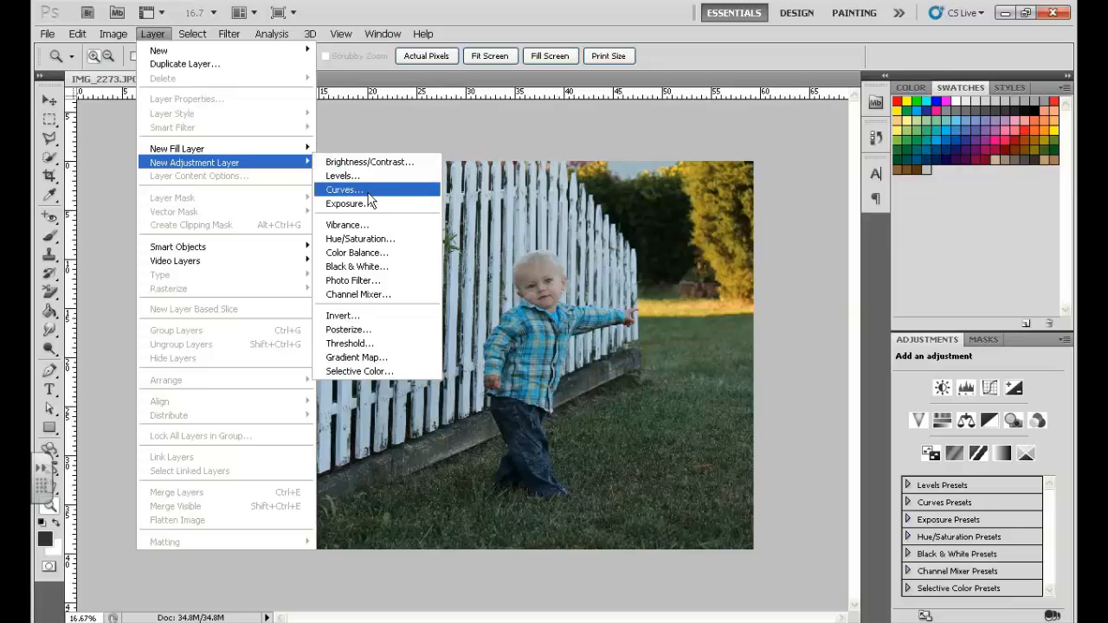
left_click(343, 189)
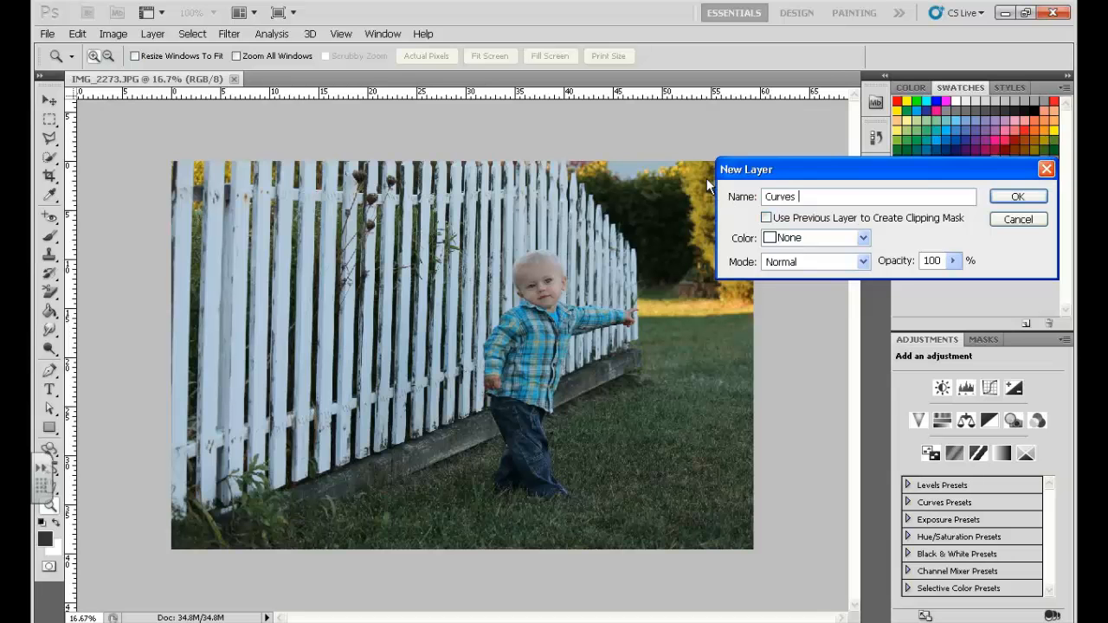
type("Adjustment")
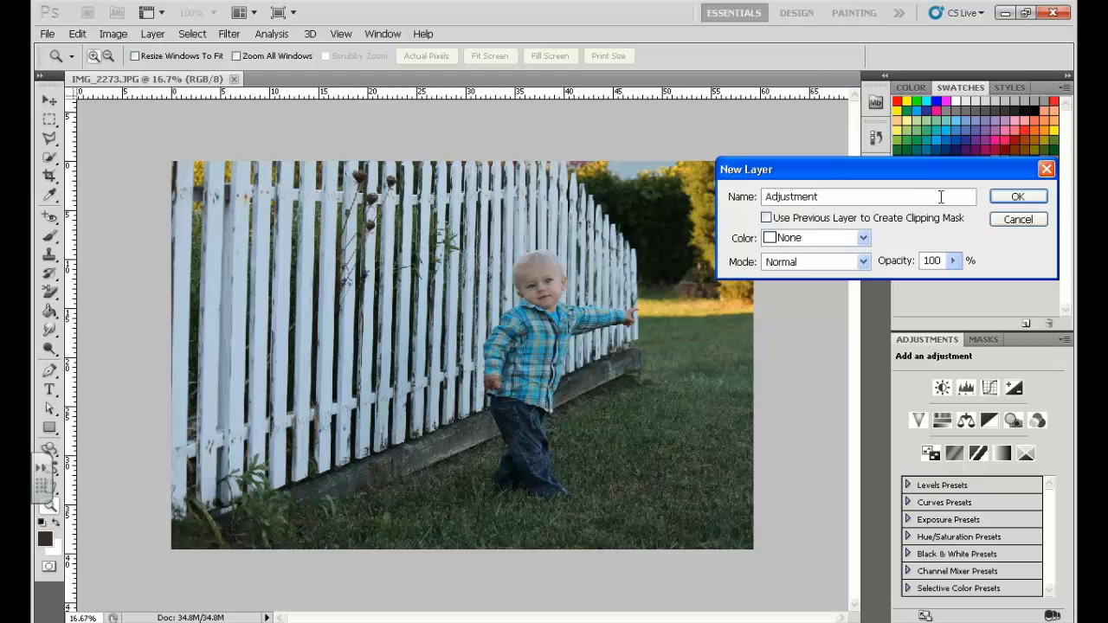
left_click(1018, 196)
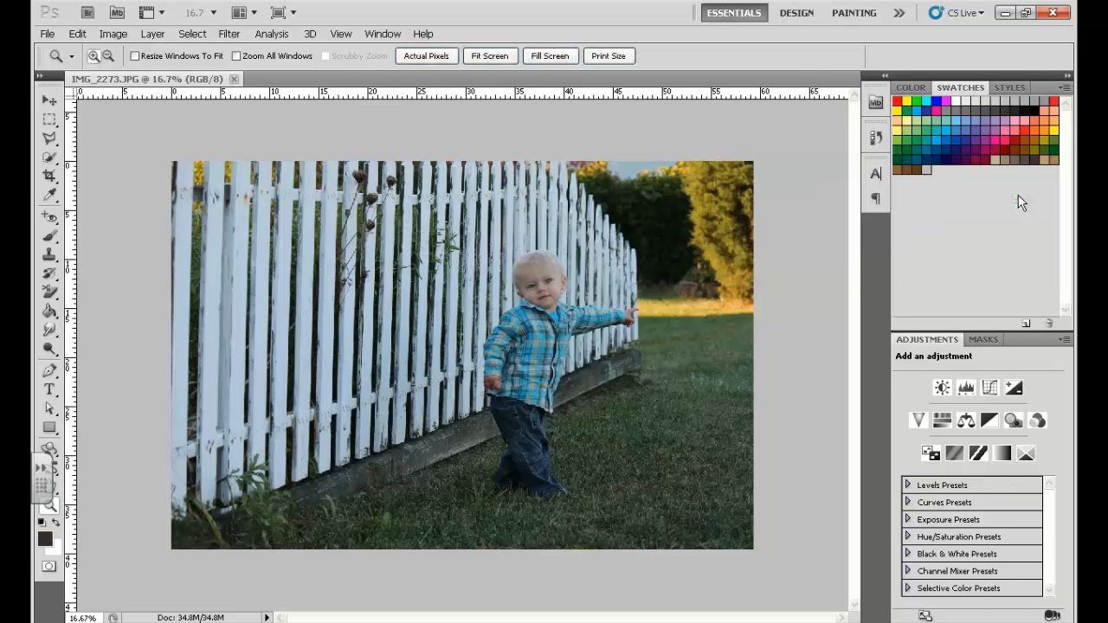
Set the Curves eyedropper targets to shadows RGB 20, midtone grey 128 and highlights 240
left_click(966, 387)
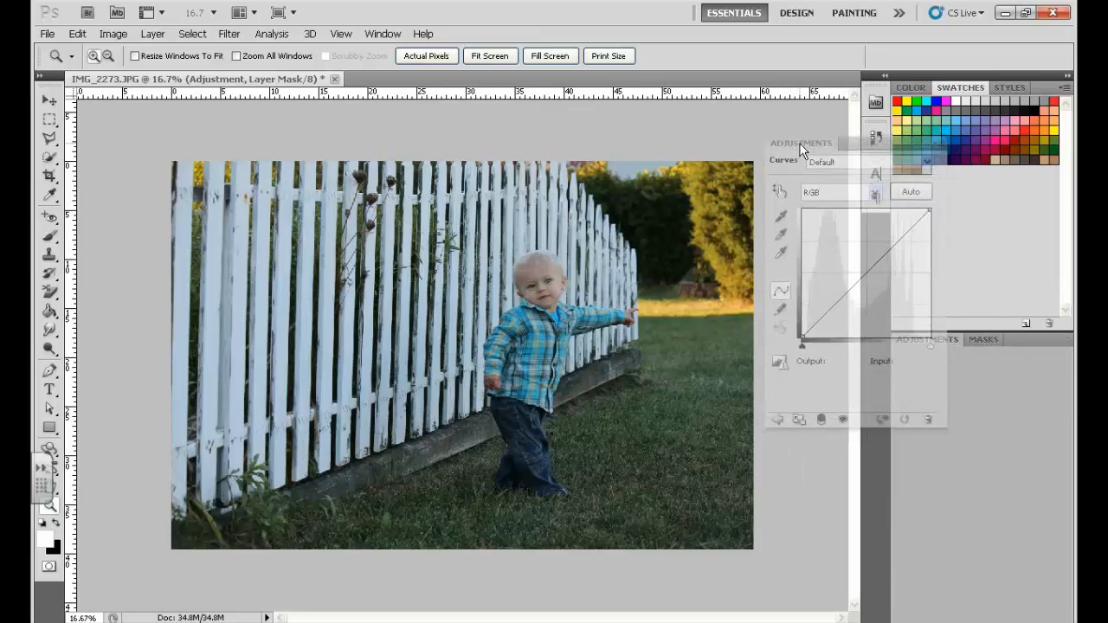
left_click(800, 143)
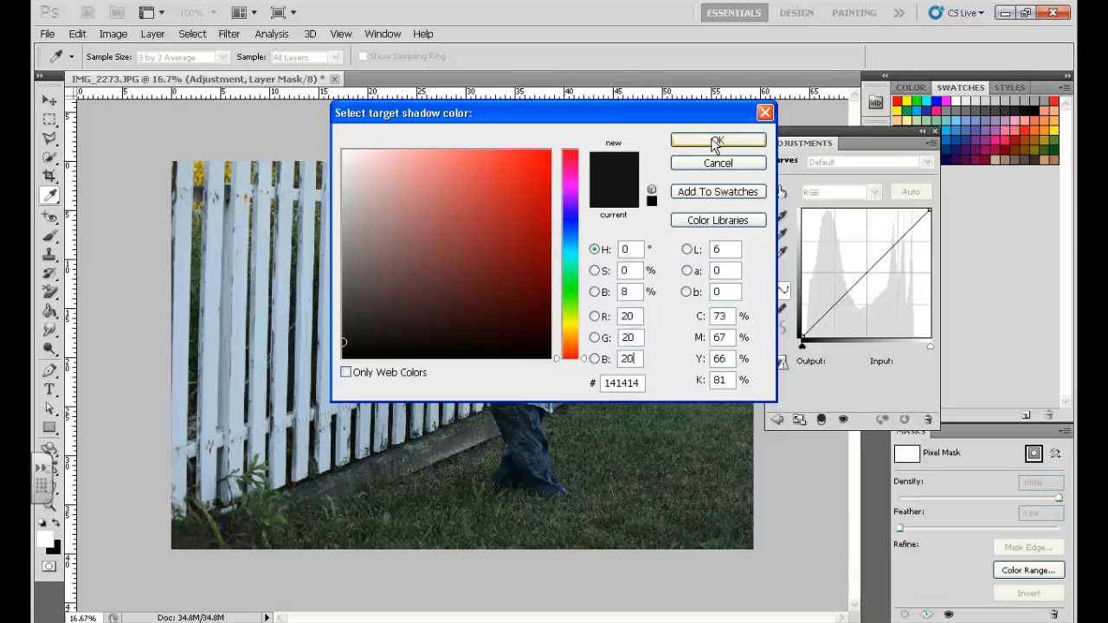
left_click(718, 140)
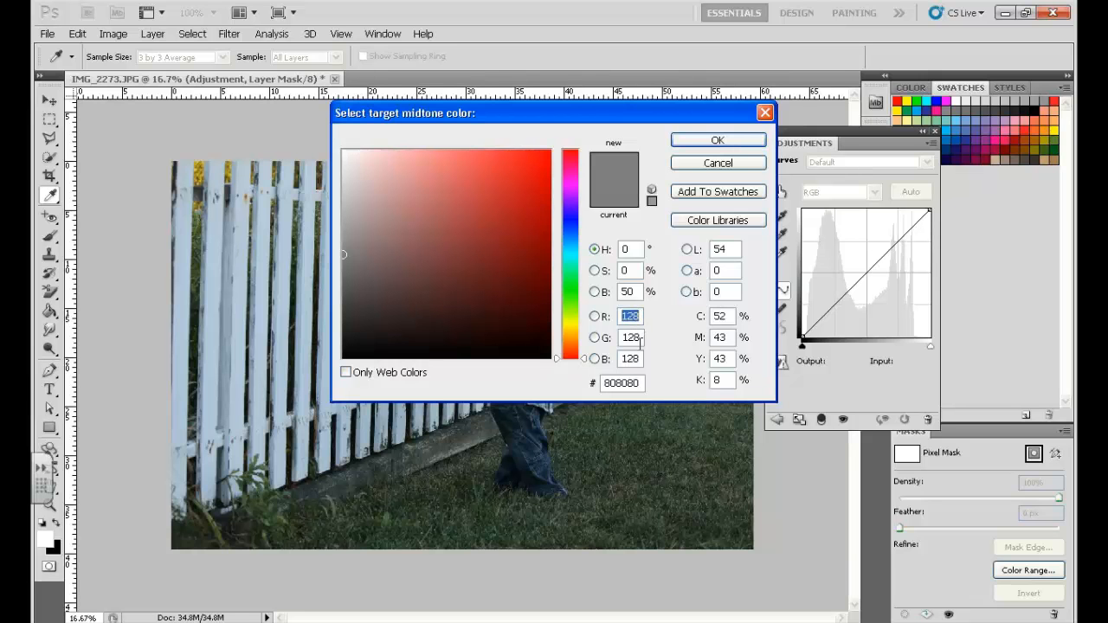
mouse_move(662, 275)
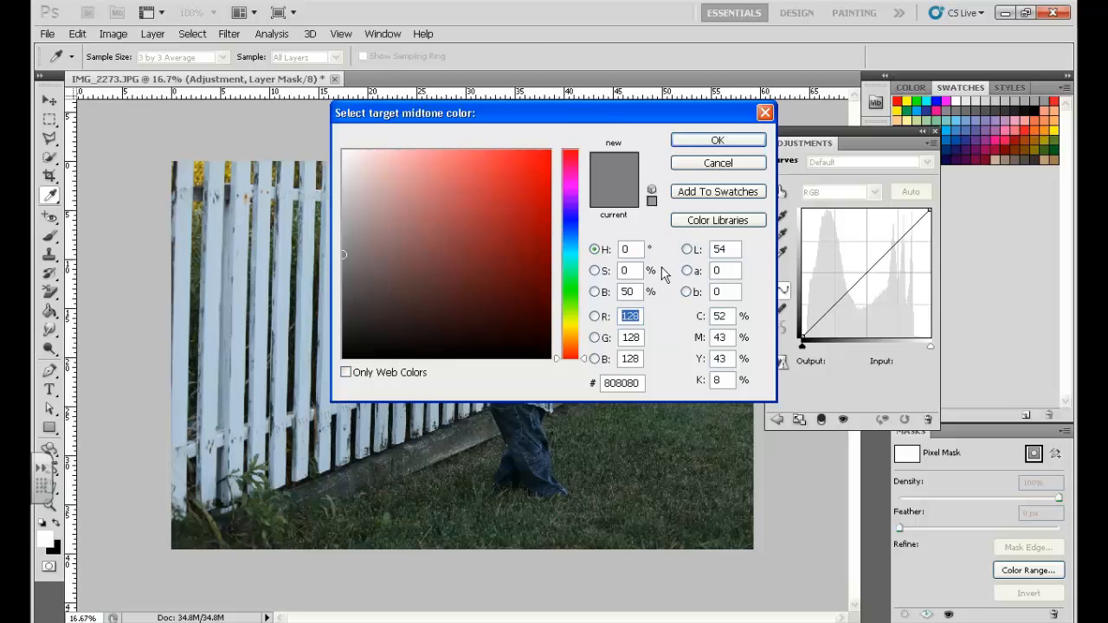
left_click(717, 163)
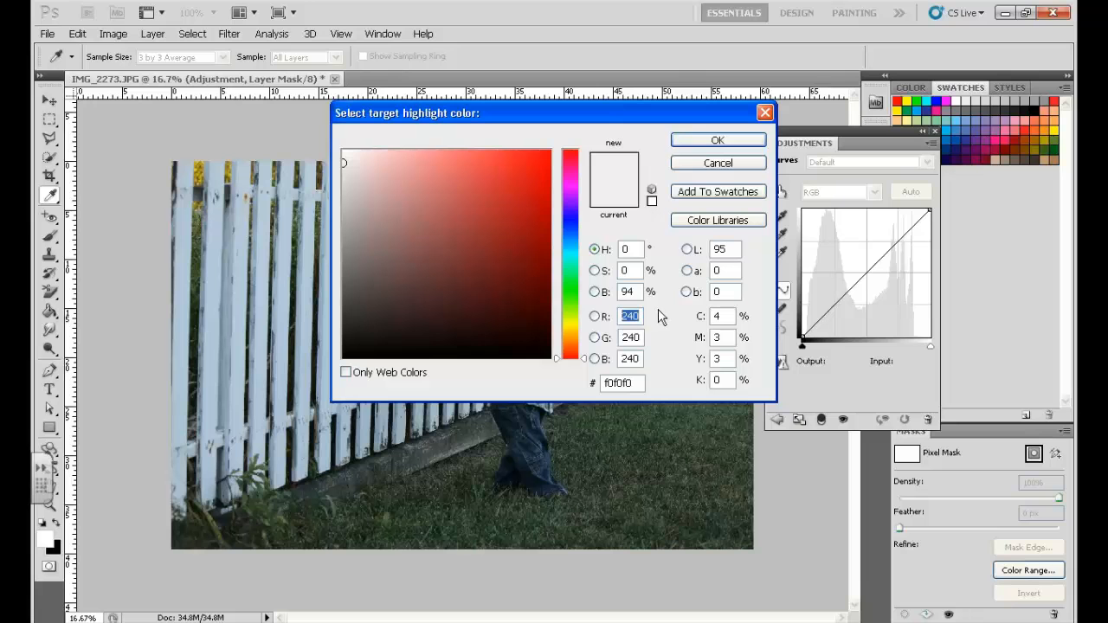
mouse_move(658, 333)
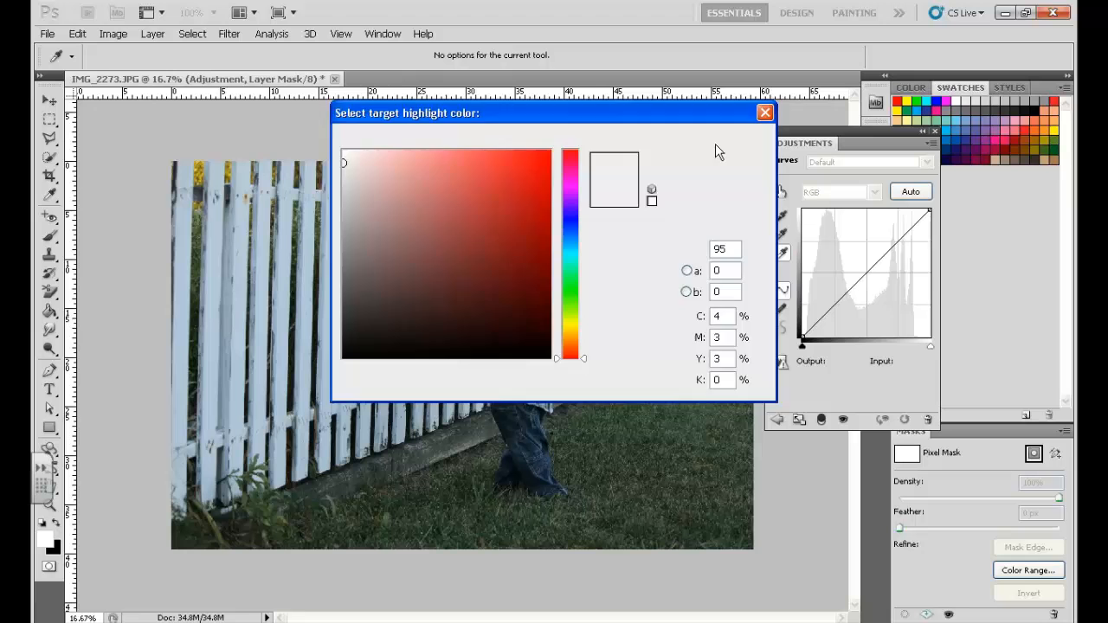
left_click(765, 113)
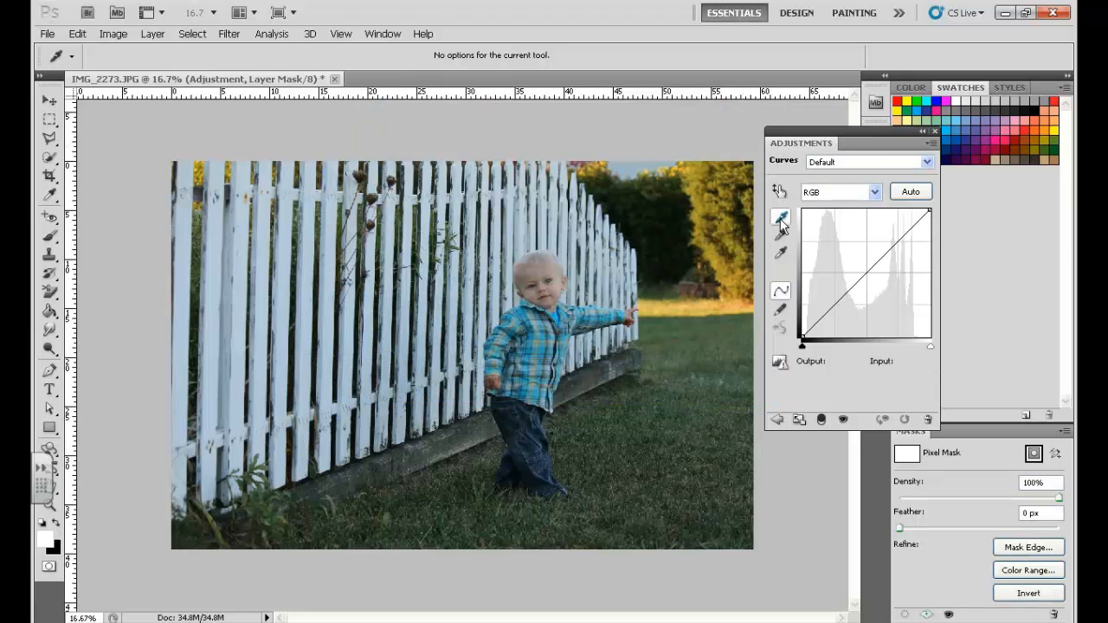
mouse_move(780, 217)
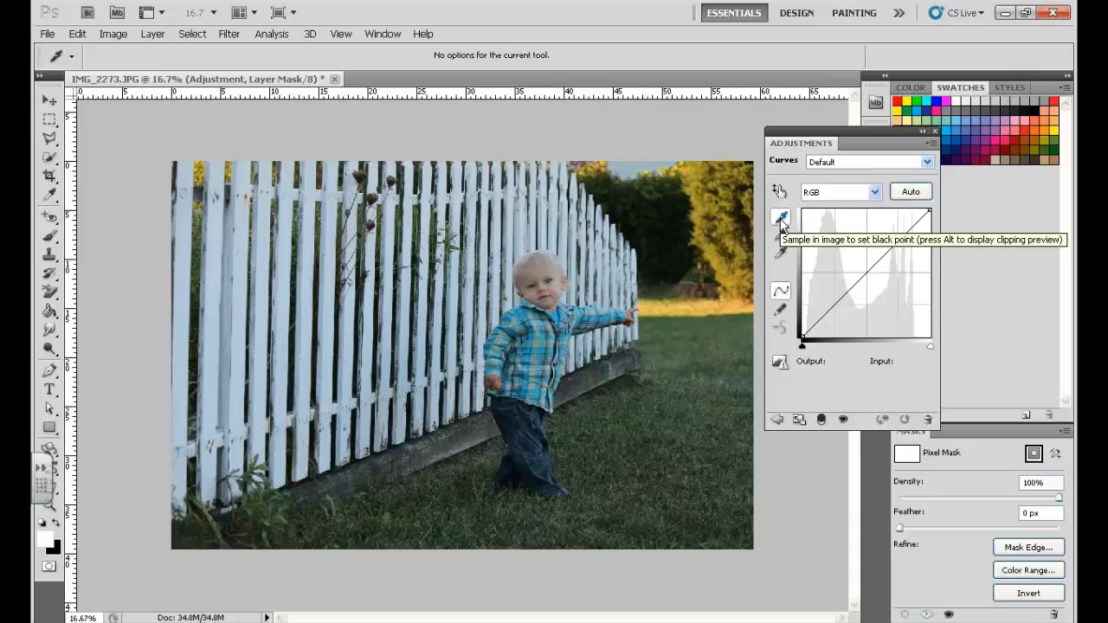
mouse_move(39, 550)
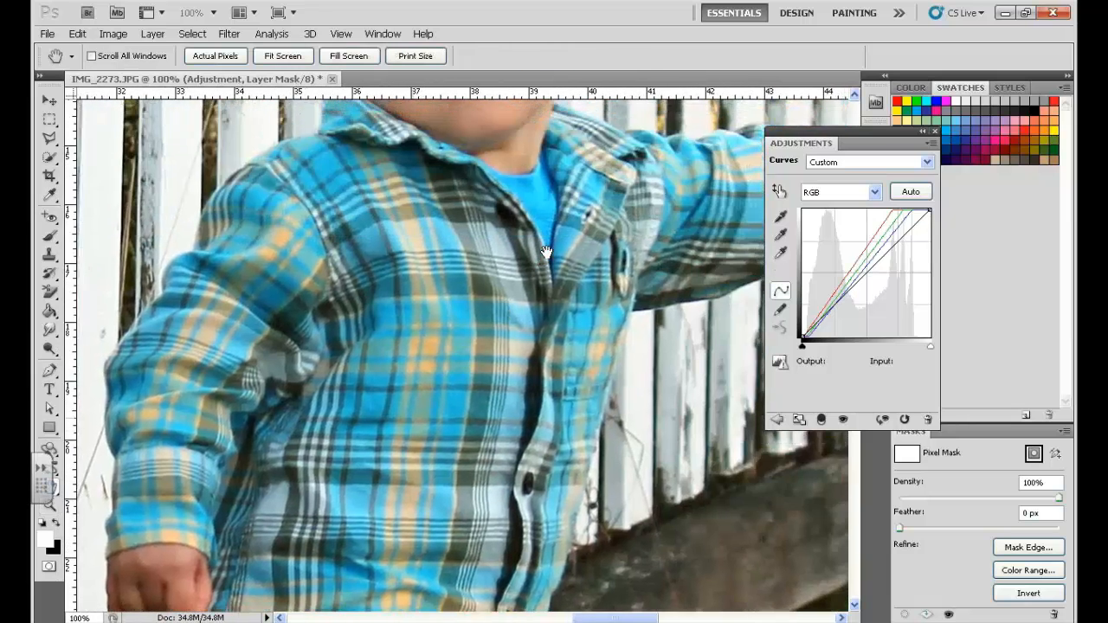
Zoom to 800% on a grey shirt stripe, sample it as the grey point, and zoom back out
left_click_drag(545, 251, 286, 481)
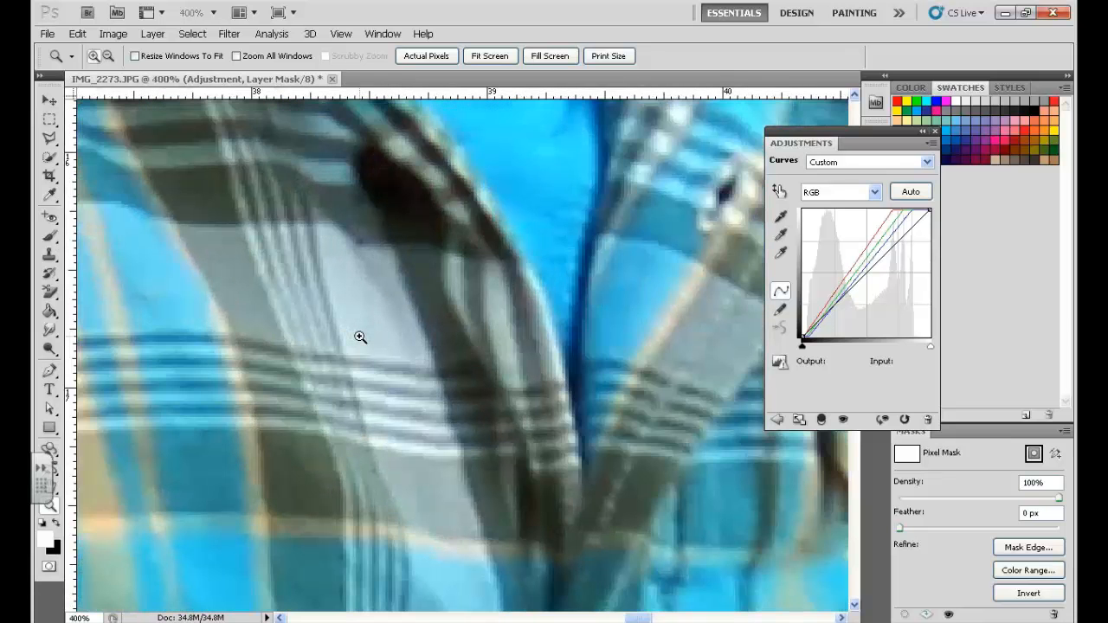
left_click(360, 338)
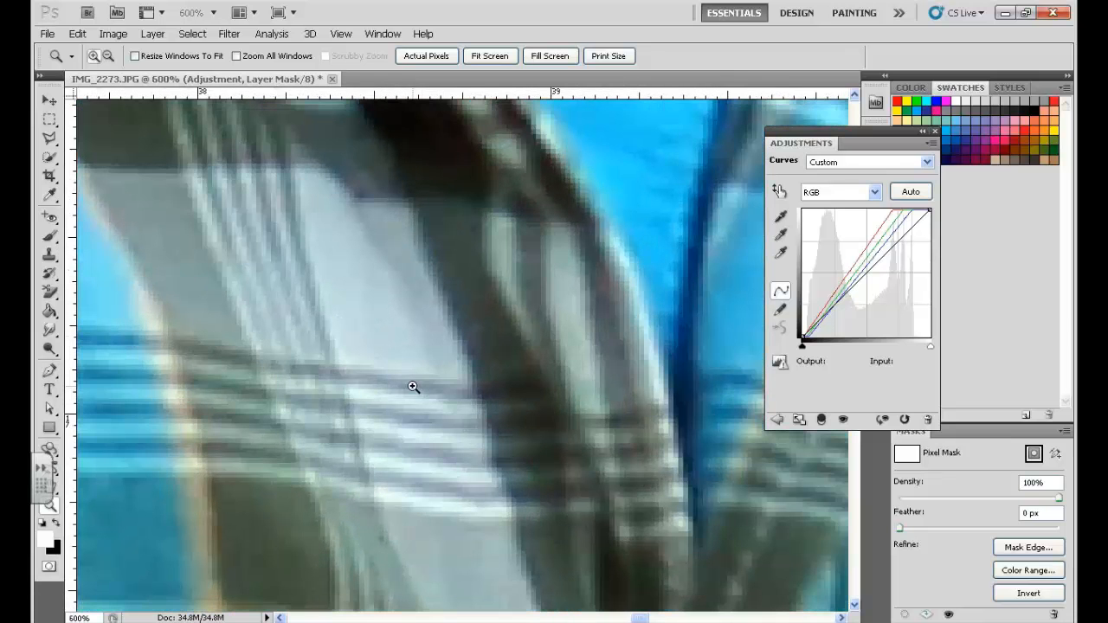
left_click(413, 387)
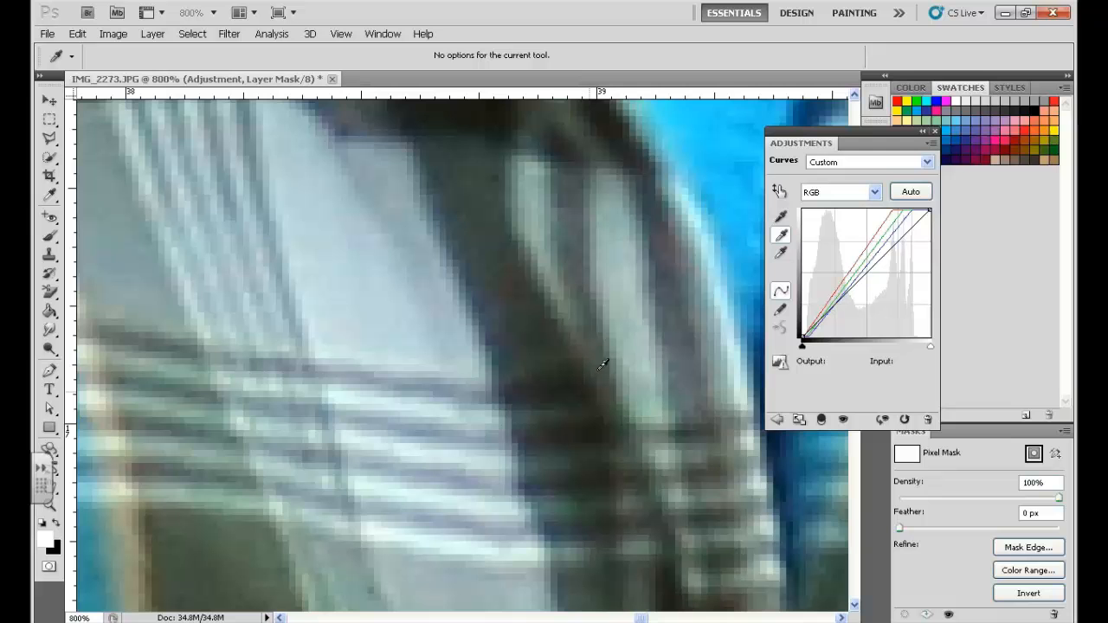
mouse_move(453, 378)
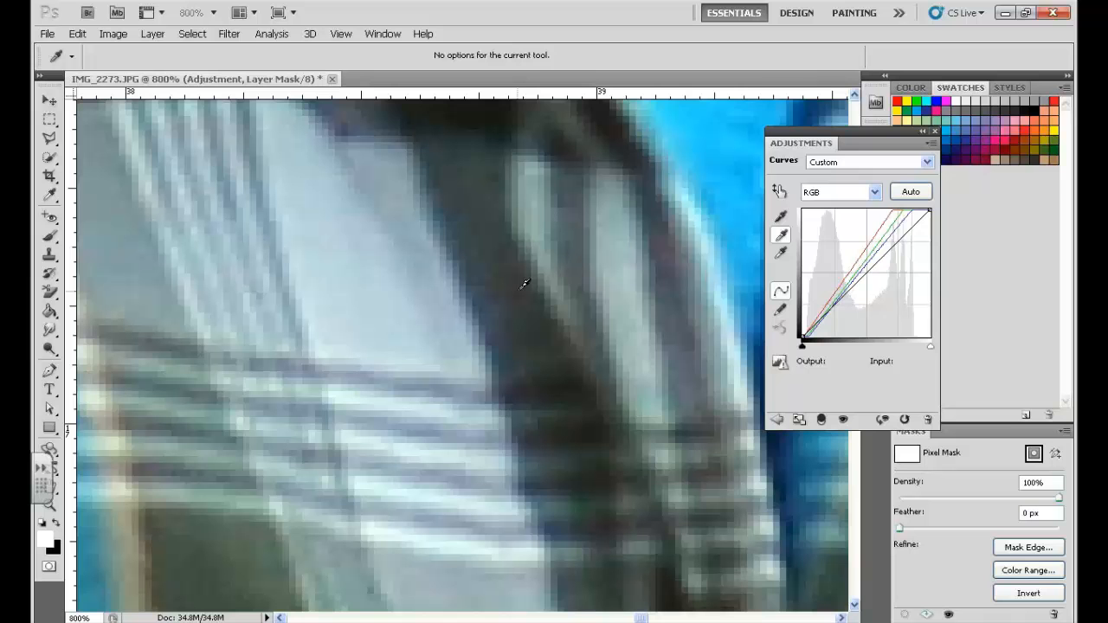
mouse_move(48, 515)
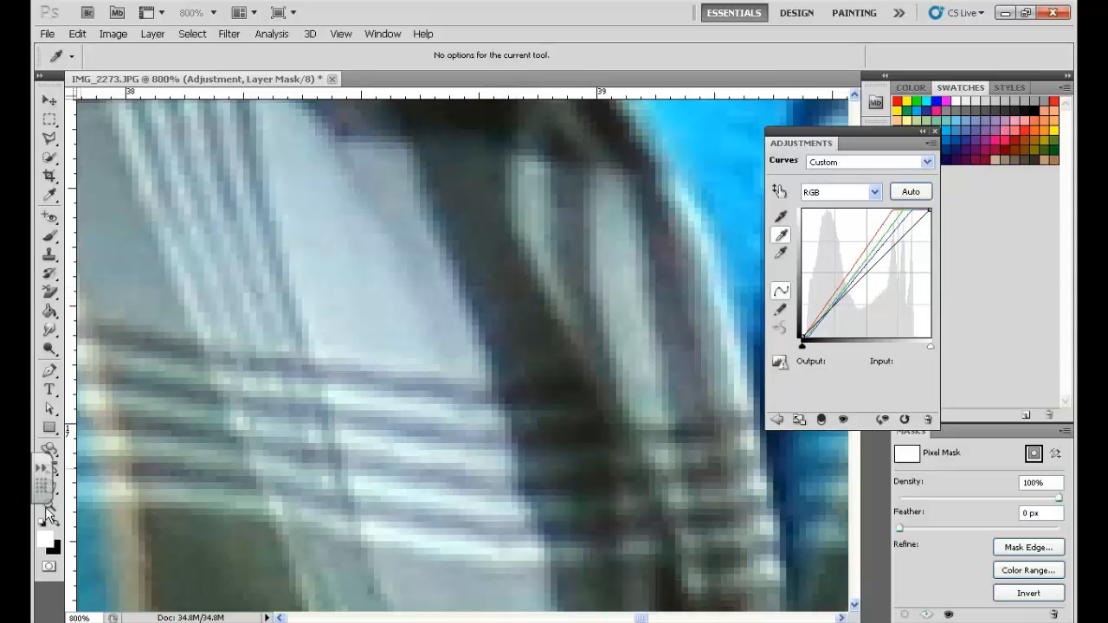
left_click(49, 509)
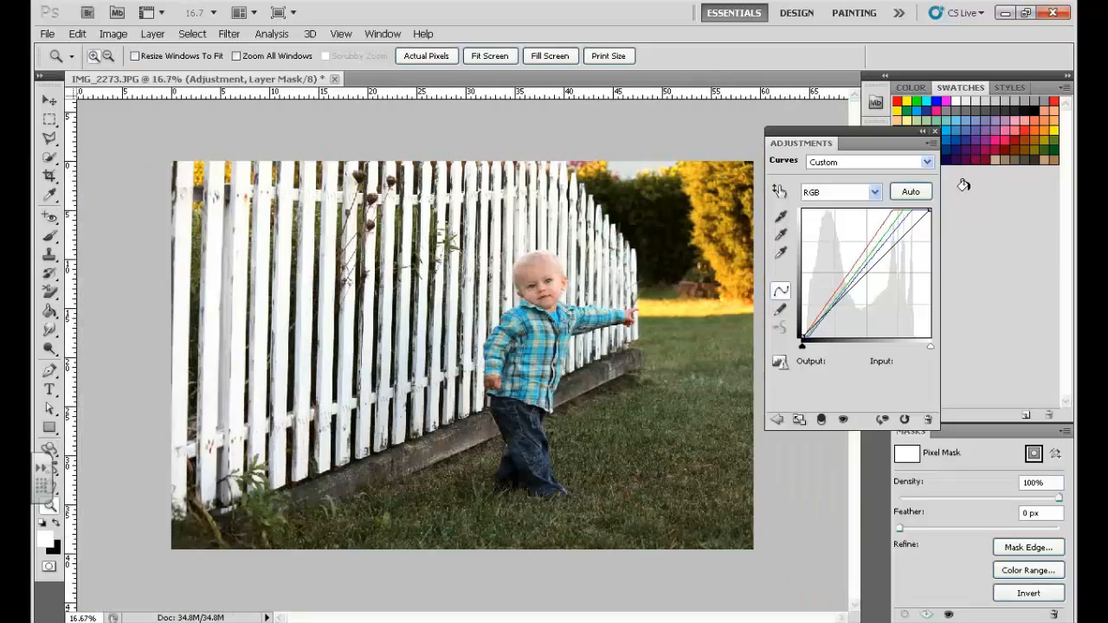
Show the Layers panel and toggle the Adjustment layer off and on to compare
left_click(935, 131)
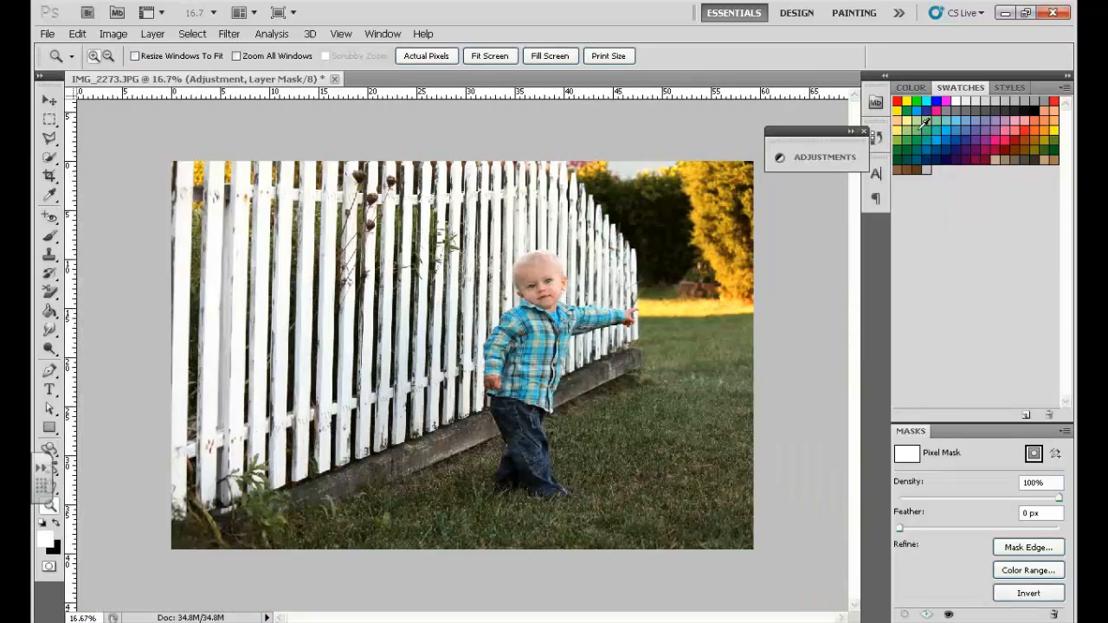
left_click(814, 157)
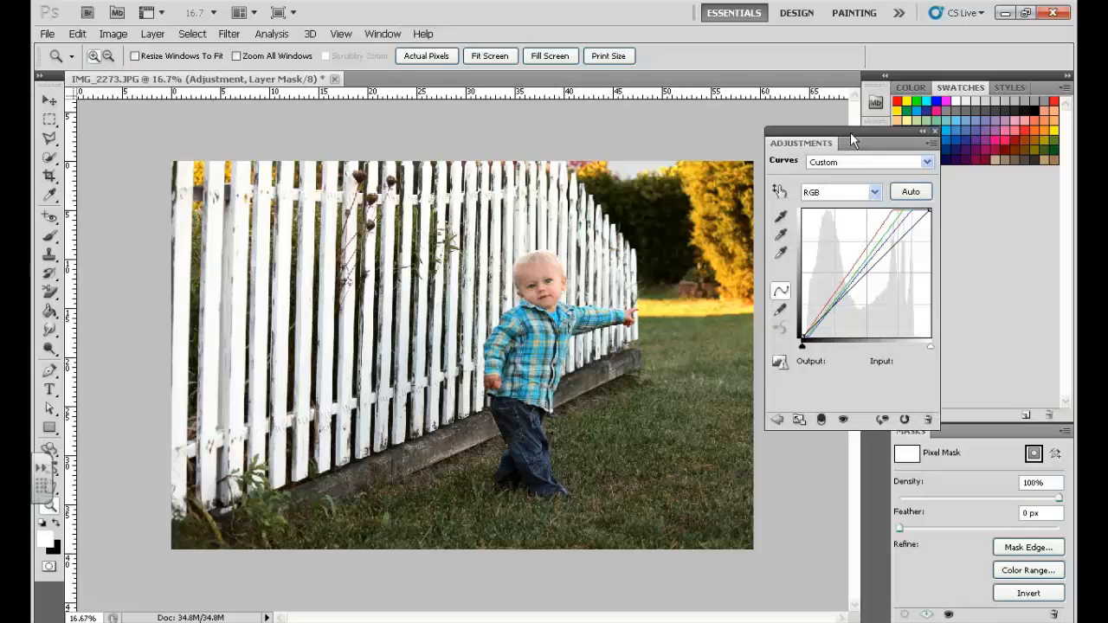
left_click(382, 33)
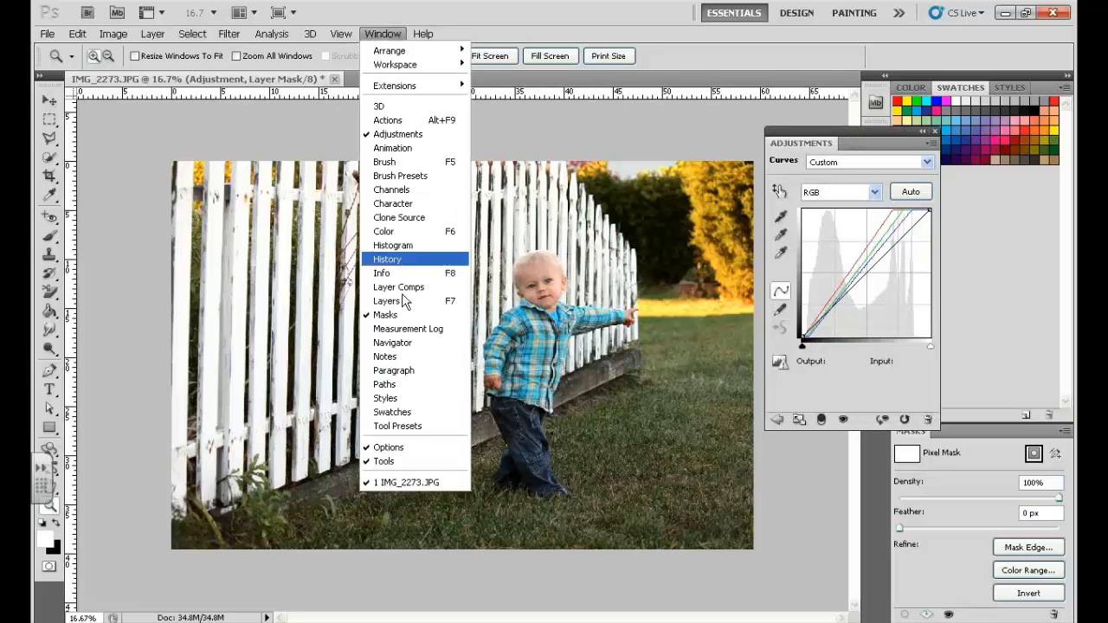
left_click(386, 300)
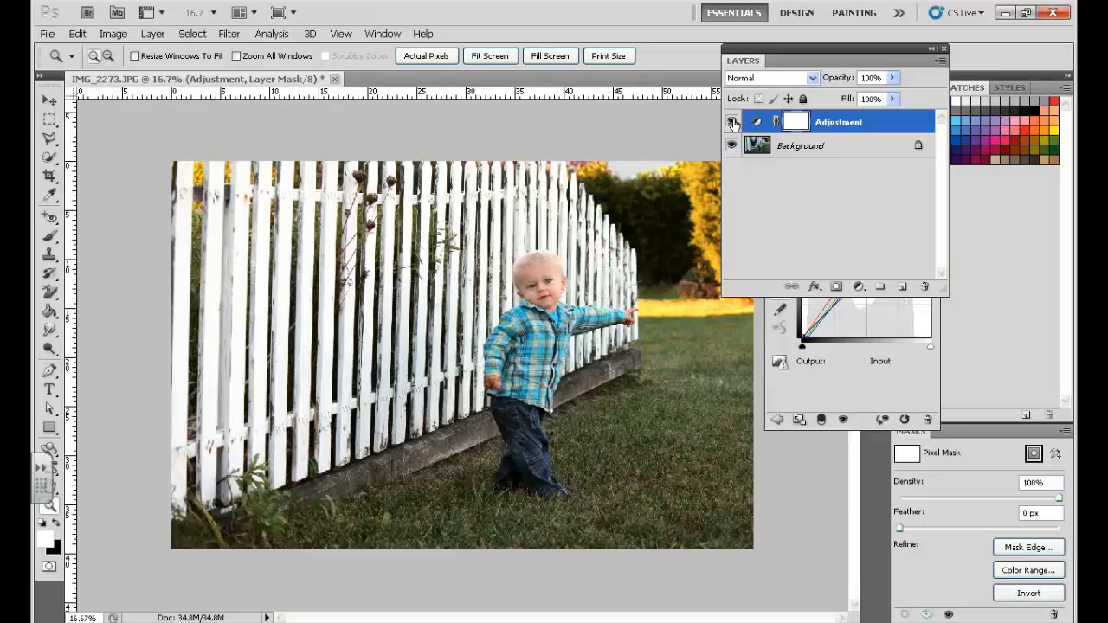
left_click(733, 121)
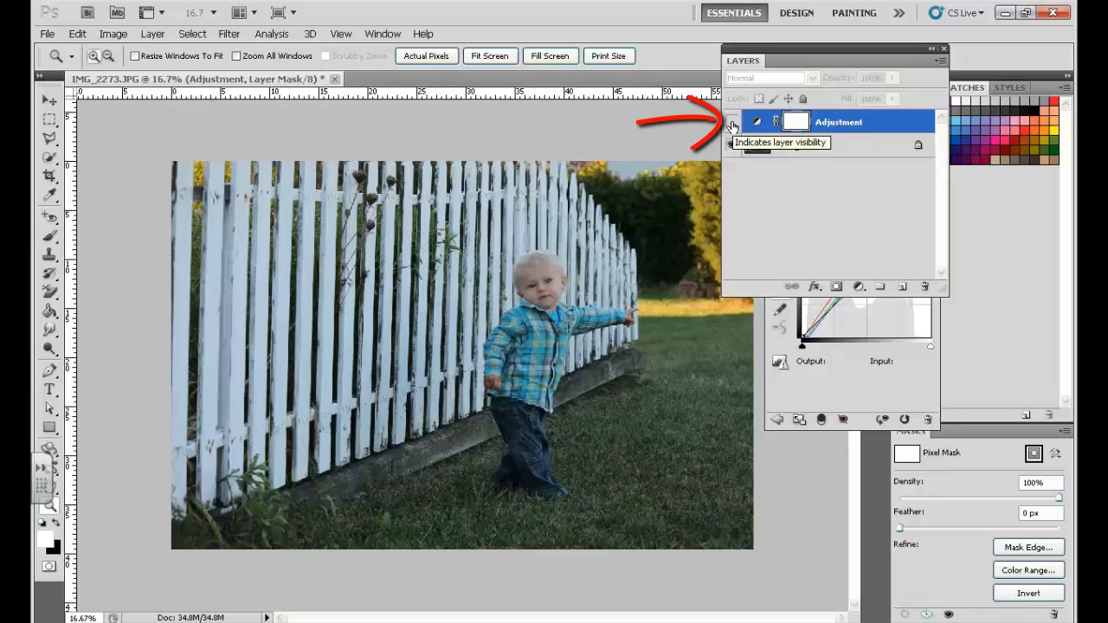
left_click(733, 121)
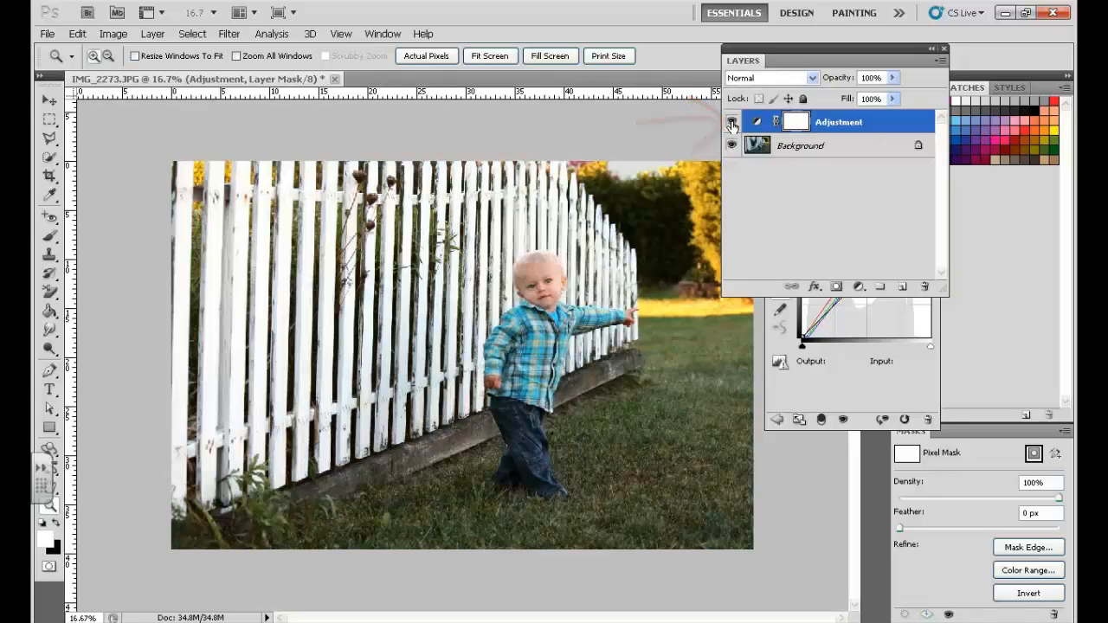